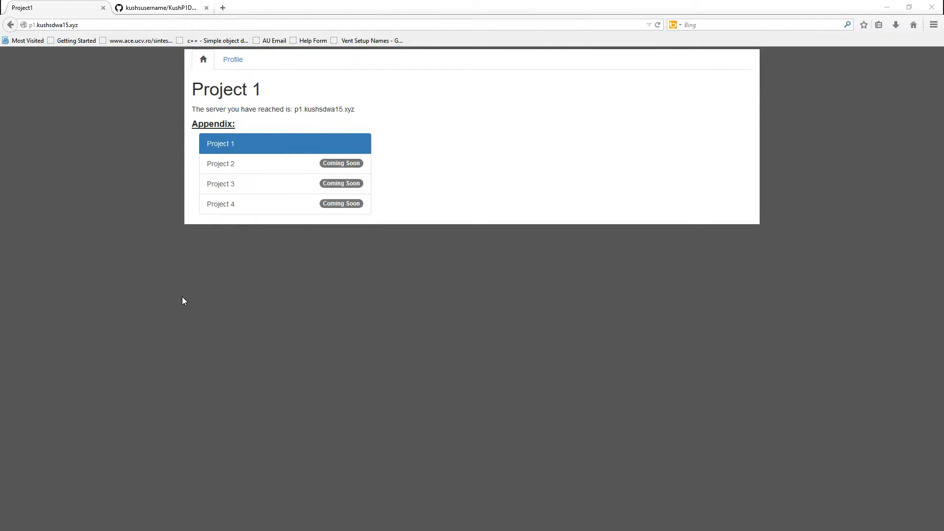
{"action": "mouse_move", "coordinate": [170, 67]}
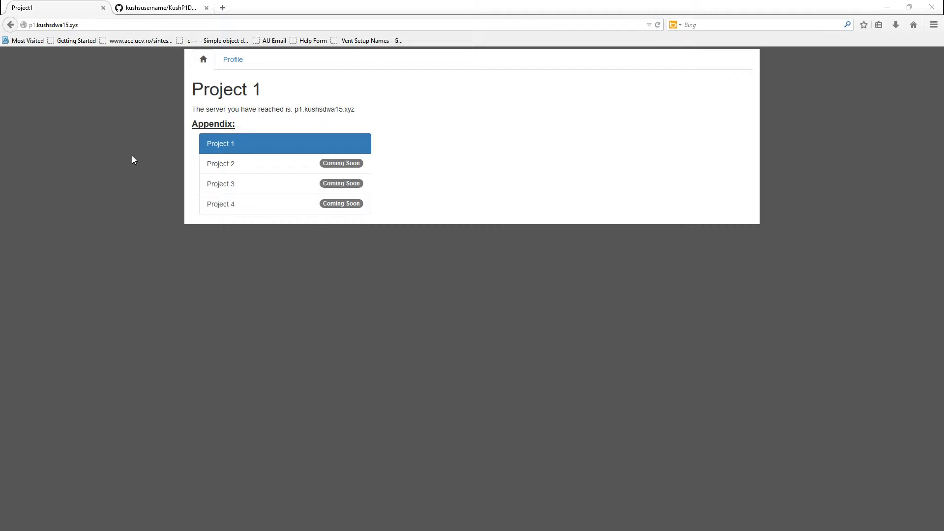
{"action": "mouse_move", "coordinate": [203, 133]}
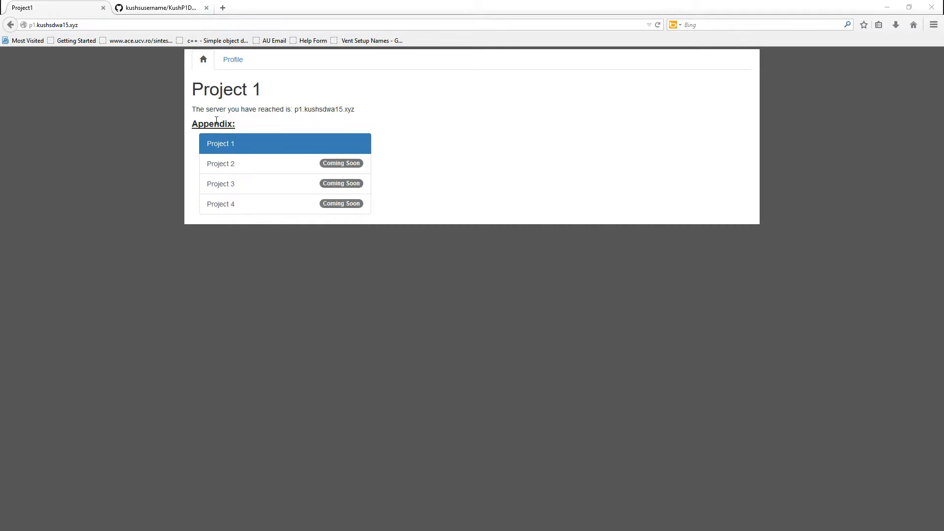
{"action": "mouse_move", "coordinate": [406, 184]}
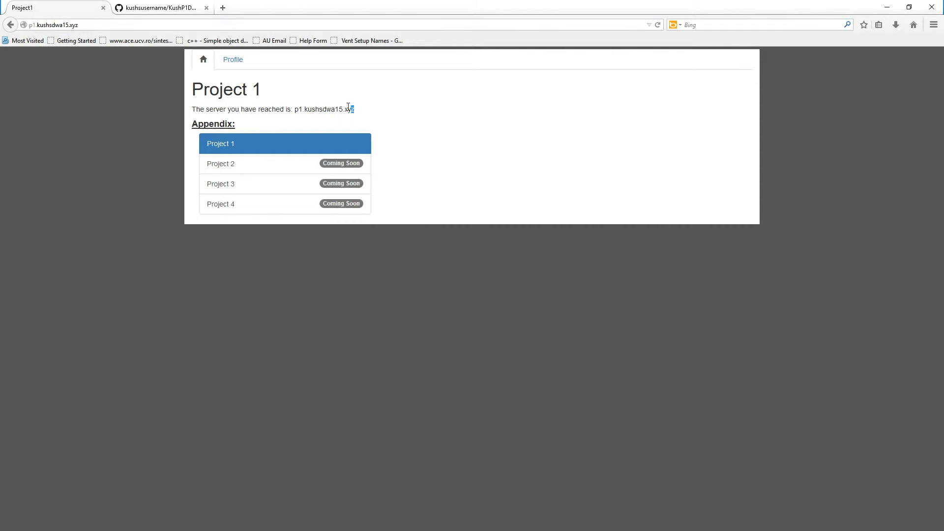
Highlight the reached server address p1.kushsdwa15.xyz on the home page
{"action": "double_click", "coordinate": [324, 109]}
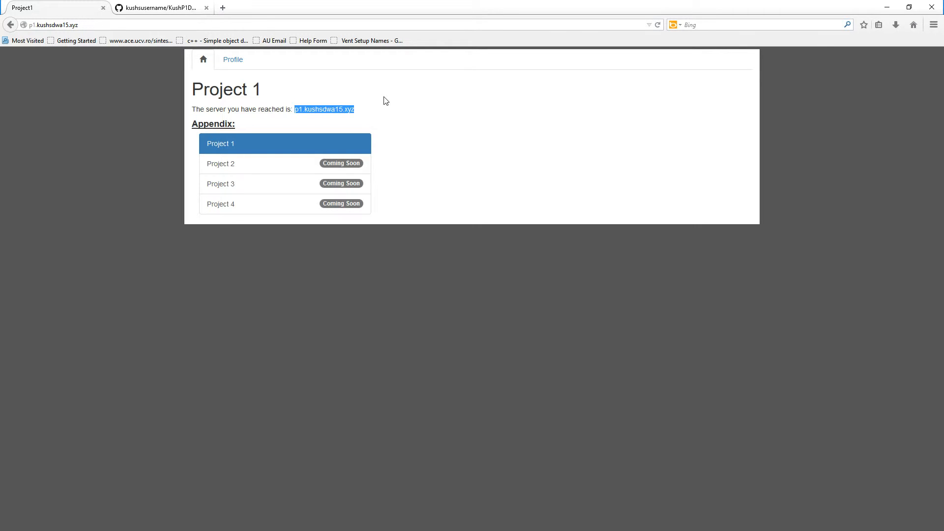
{"action": "mouse_move", "coordinate": [377, 93]}
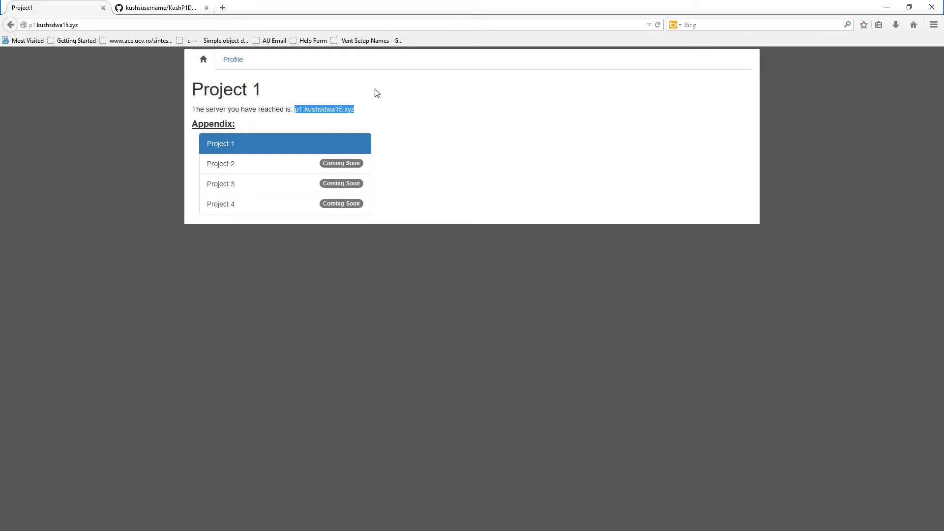
{"action": "mouse_move", "coordinate": [262, 79]}
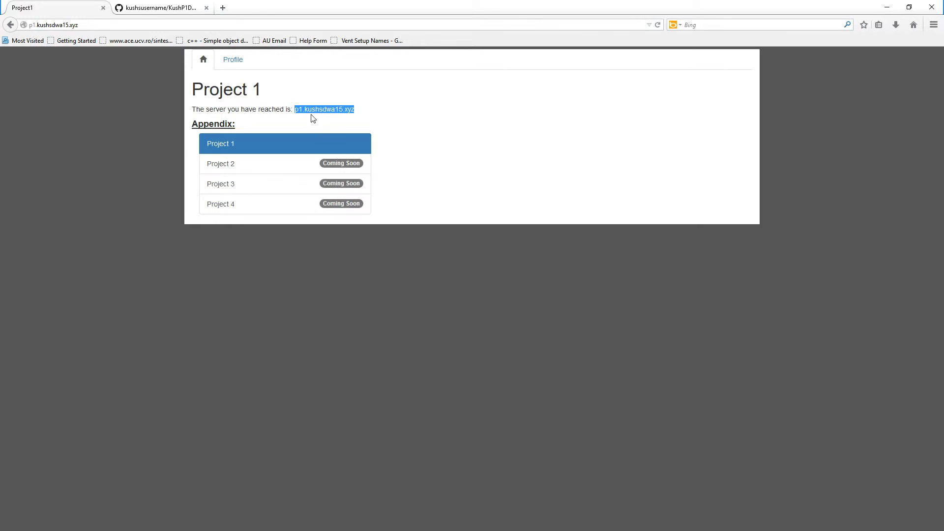
{"action": "mouse_move", "coordinate": [313, 148]}
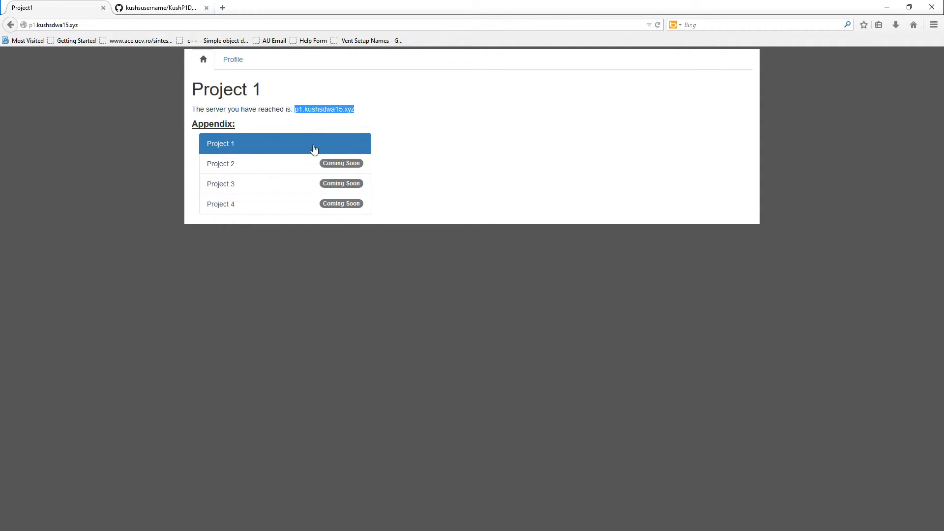
{"action": "mouse_move", "coordinate": [206, 75]}
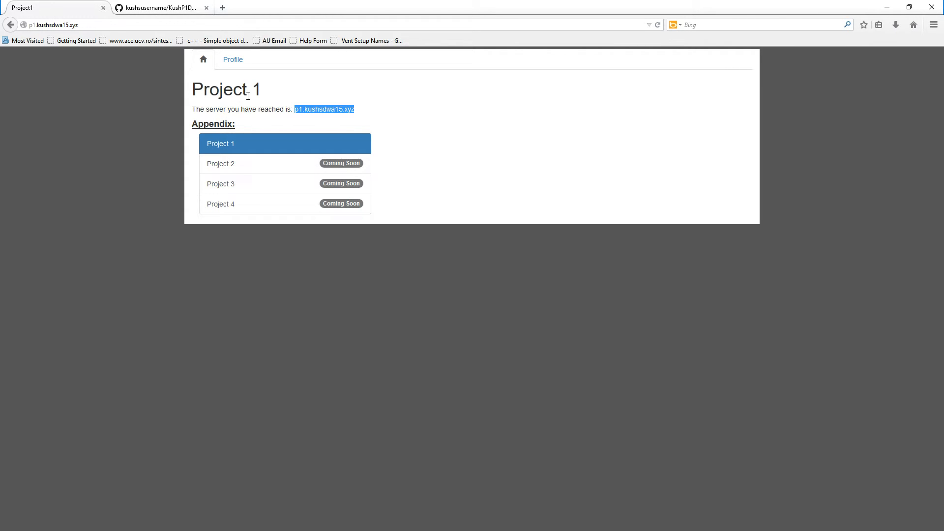
{"action": "mouse_move", "coordinate": [232, 60]}
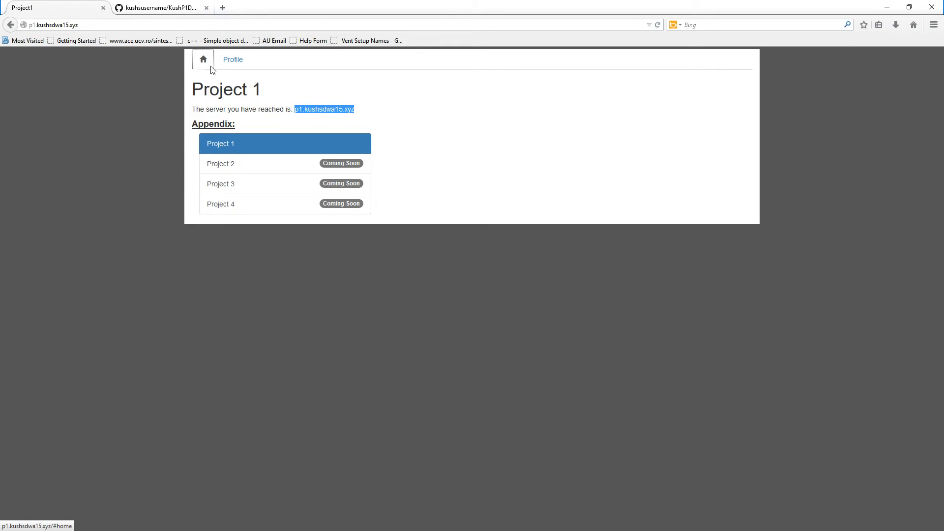
{"action": "mouse_move", "coordinate": [338, 144]}
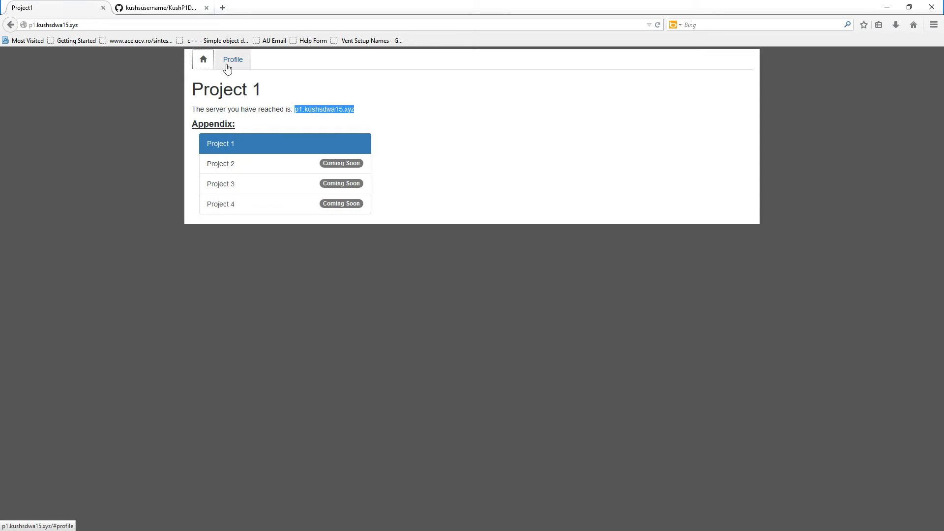
Go to the Profile page with the photo and bio on location, education and work
{"action": "left_click", "coordinate": [232, 59]}
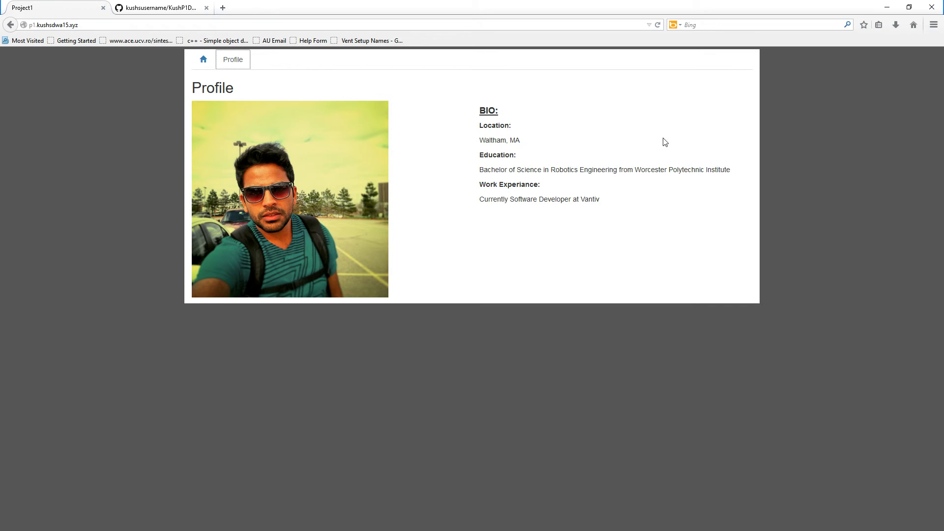
{"action": "mouse_move", "coordinate": [202, 59]}
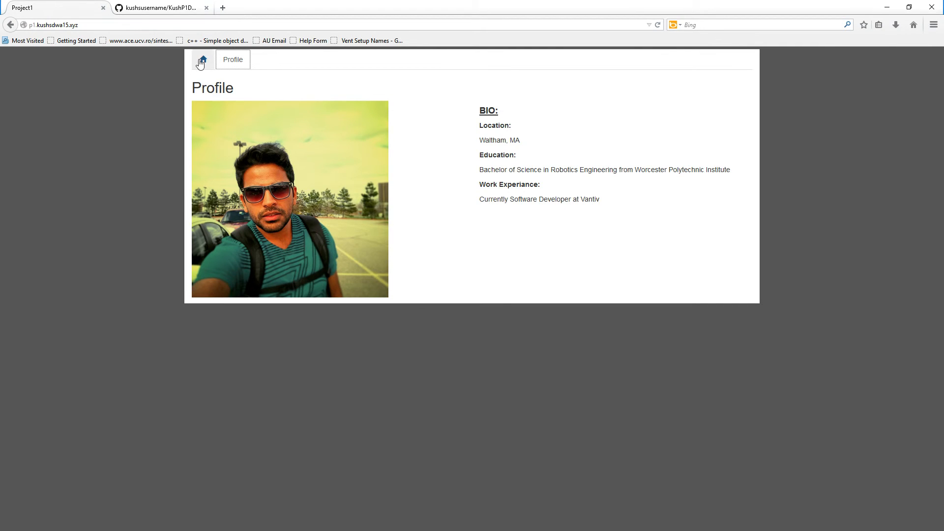
Return to the home page showing the server hostname and four-project appendix
{"action": "left_click", "coordinate": [203, 59]}
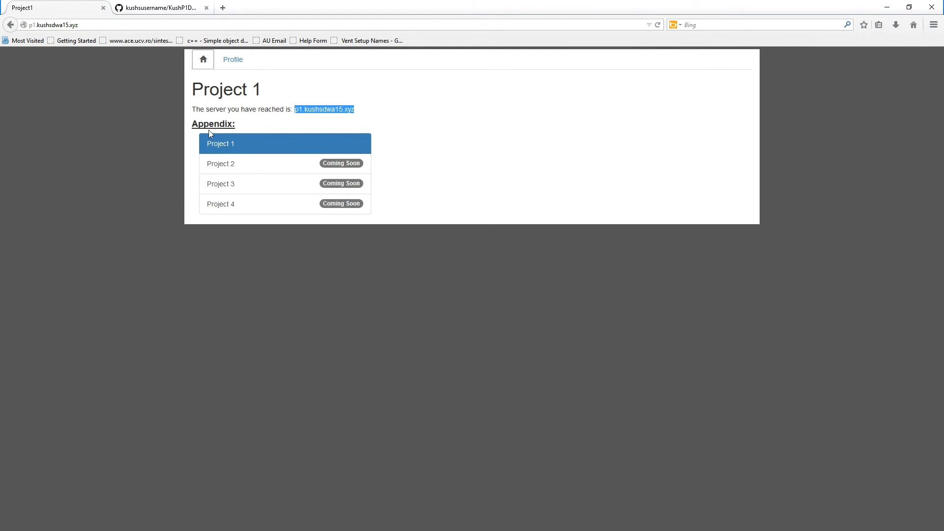
{"action": "mouse_move", "coordinate": [298, 154]}
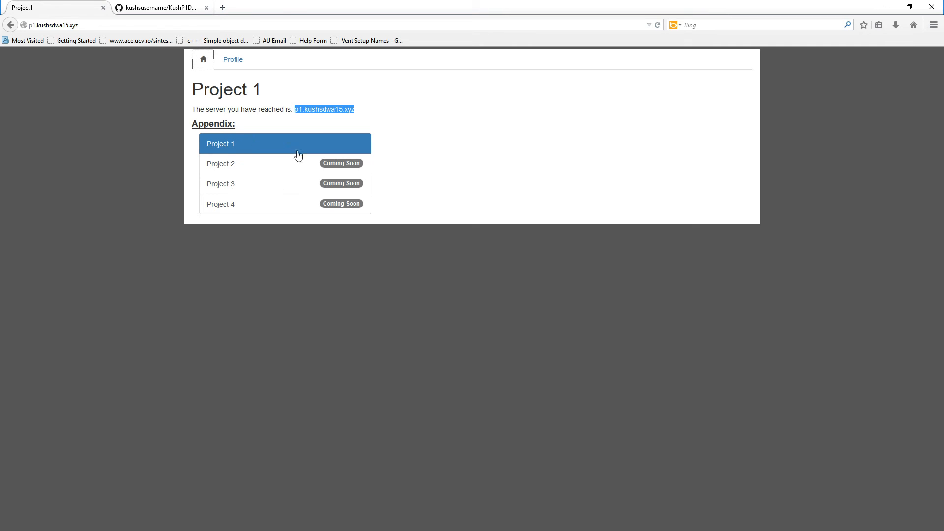
{"action": "mouse_move", "coordinate": [235, 158]}
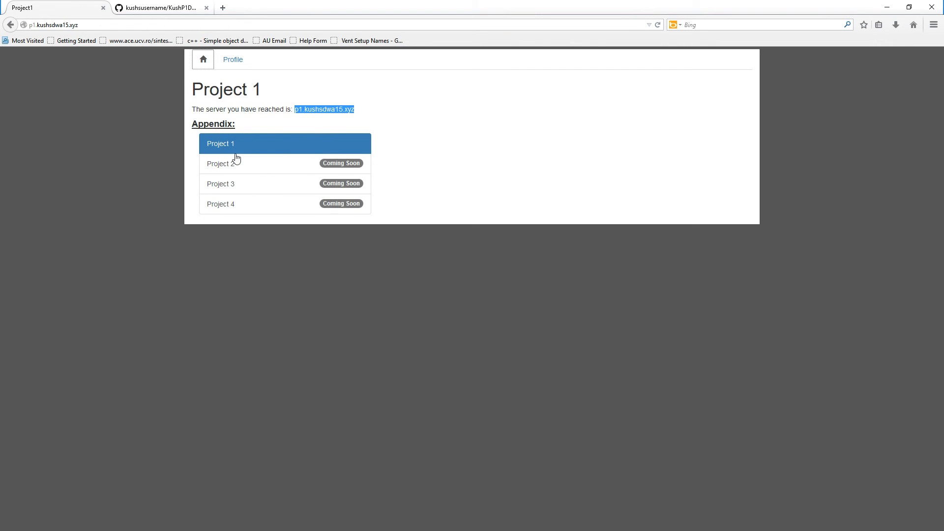
{"action": "mouse_move", "coordinate": [255, 164]}
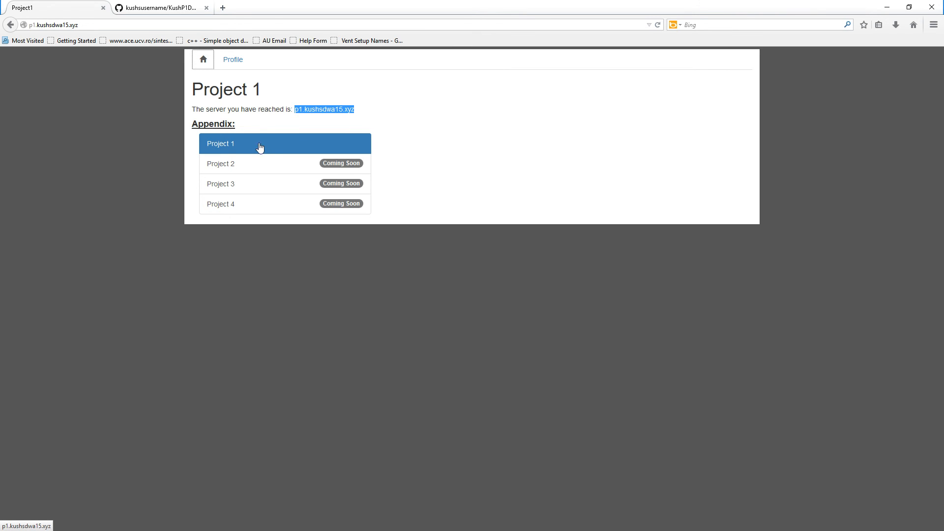
{"action": "mouse_move", "coordinate": [266, 163]}
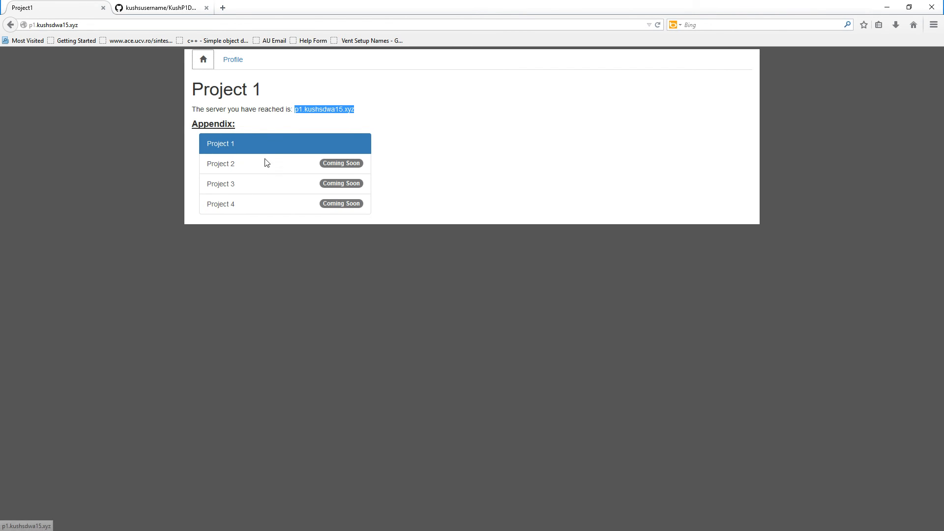
{"action": "mouse_move", "coordinate": [319, 173]}
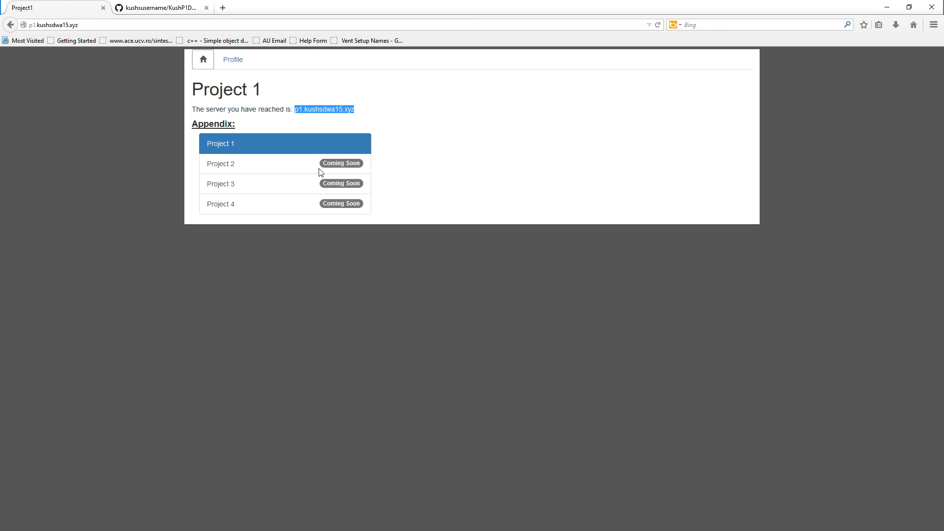
{"action": "mouse_move", "coordinate": [302, 206]}
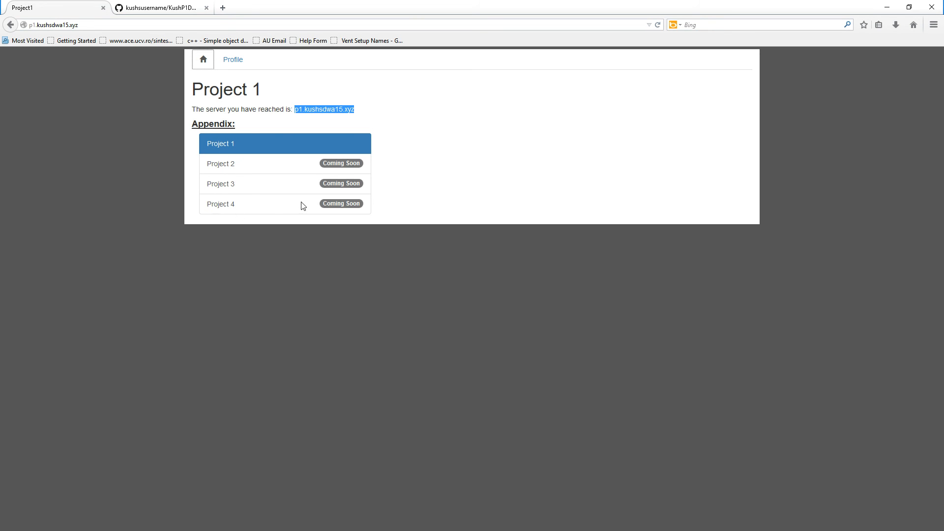
{"action": "mouse_move", "coordinate": [345, 171]}
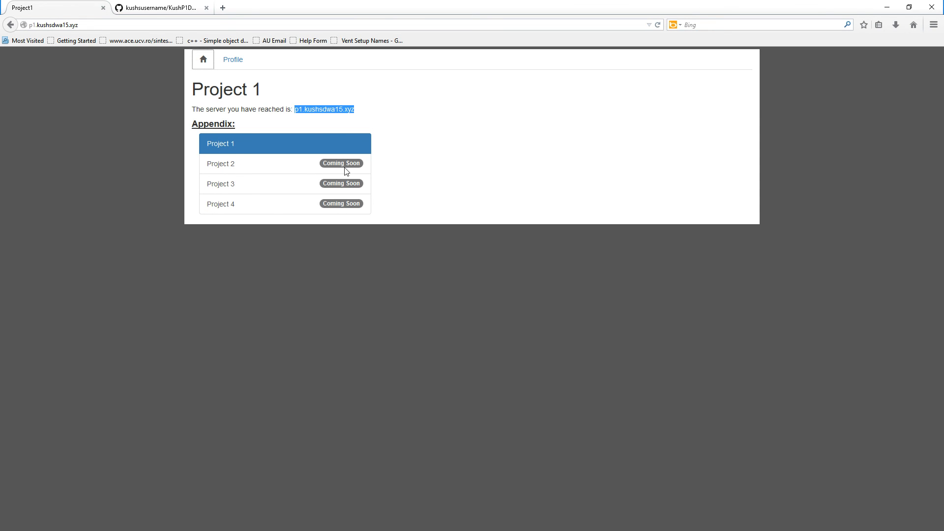